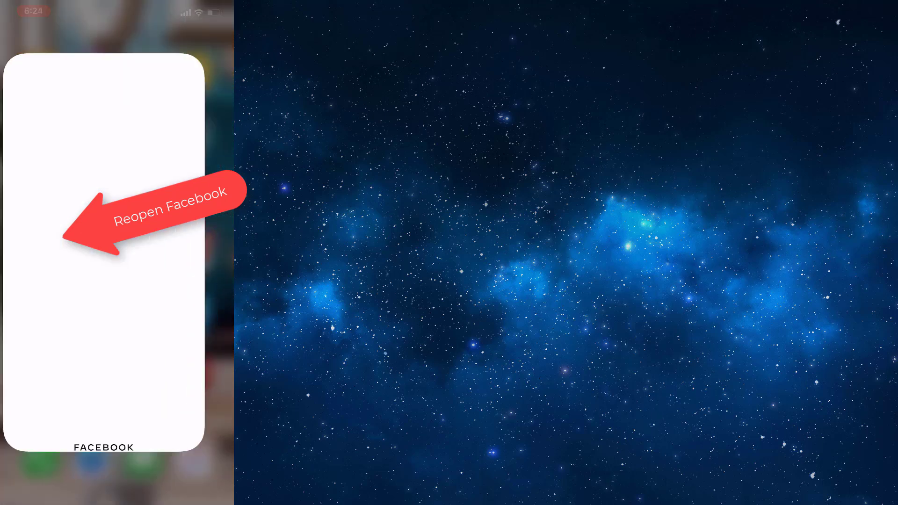
Reopen Facebook from the app switcher, scroll the news feed, then return home.
left_click(103, 229)
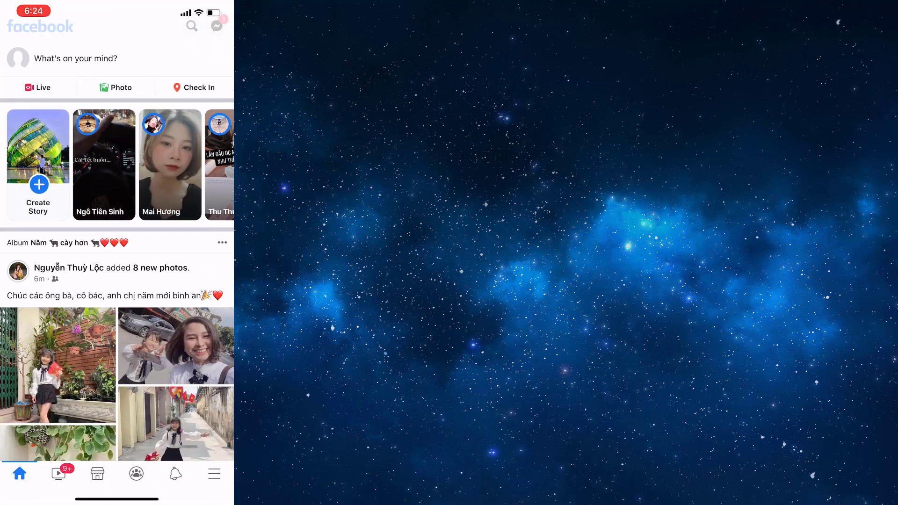
scroll("down", 3)
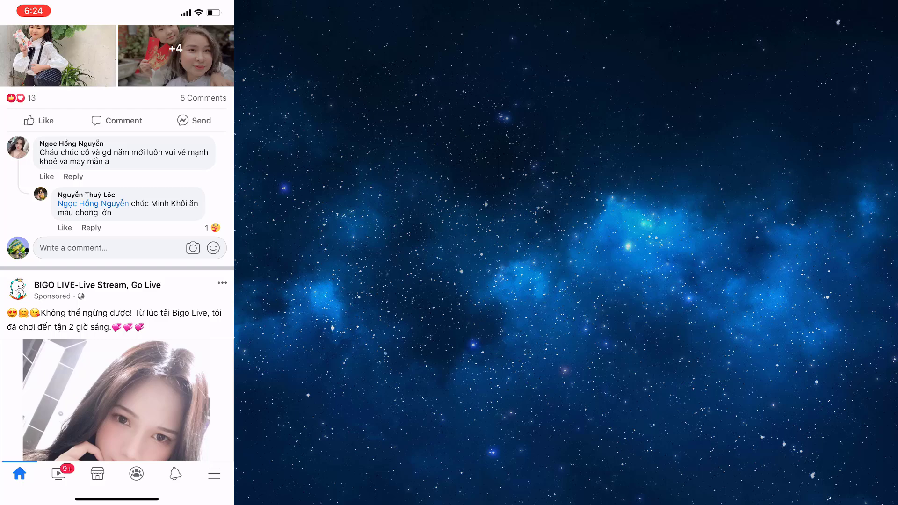
key("home")
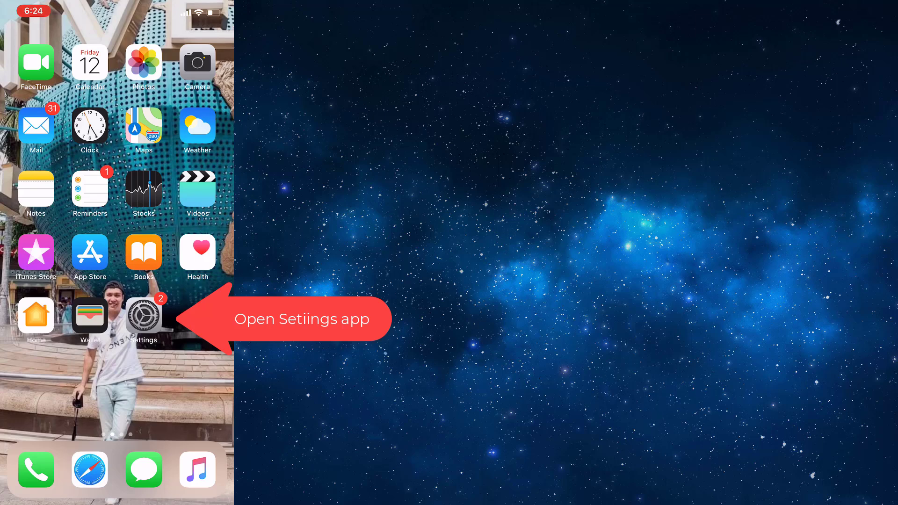
Switch Airplane Mode on in Settings, wait, then switch it back off.
left_click(143, 314)
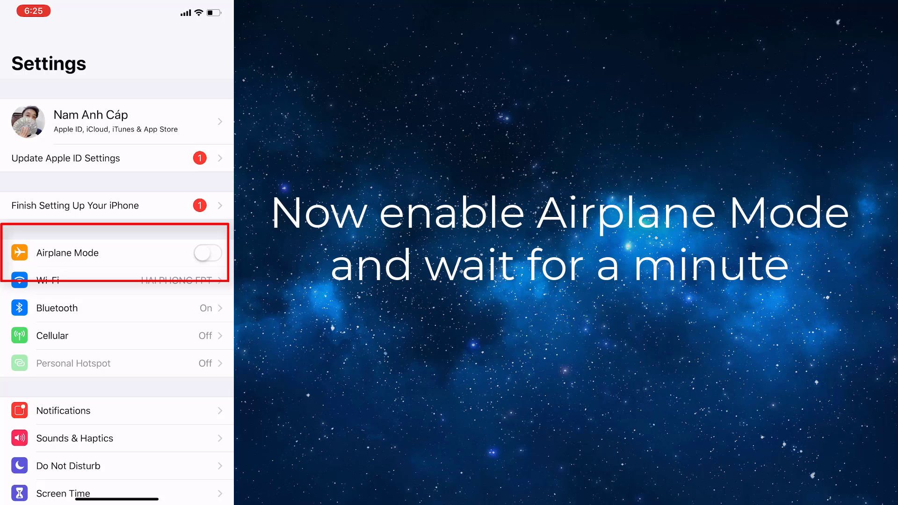
left_click(207, 253)
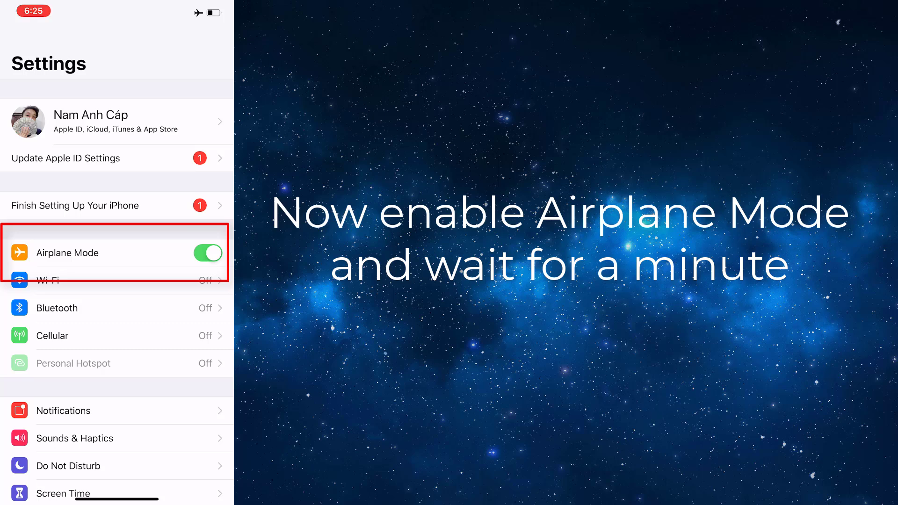
left_click(207, 253)
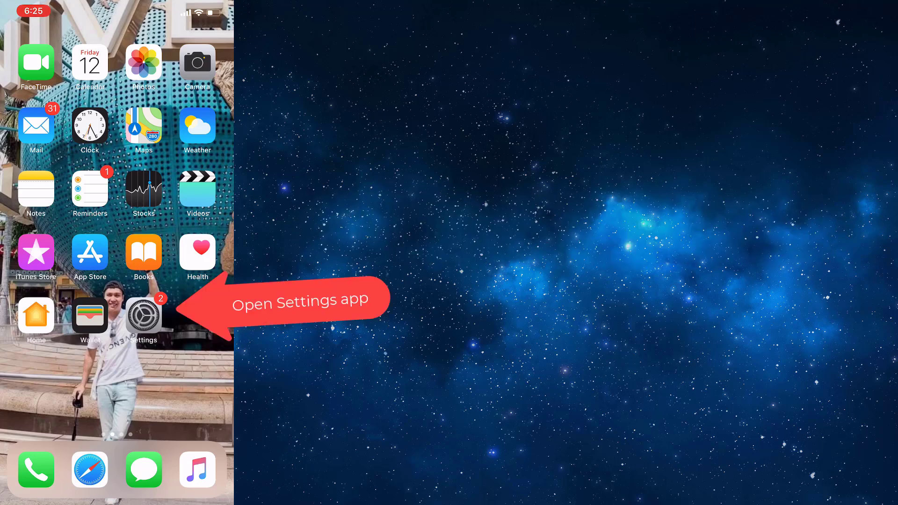
Shut down the iPhone using Shut Down at the bottom of Settings > General.
left_click(143, 315)
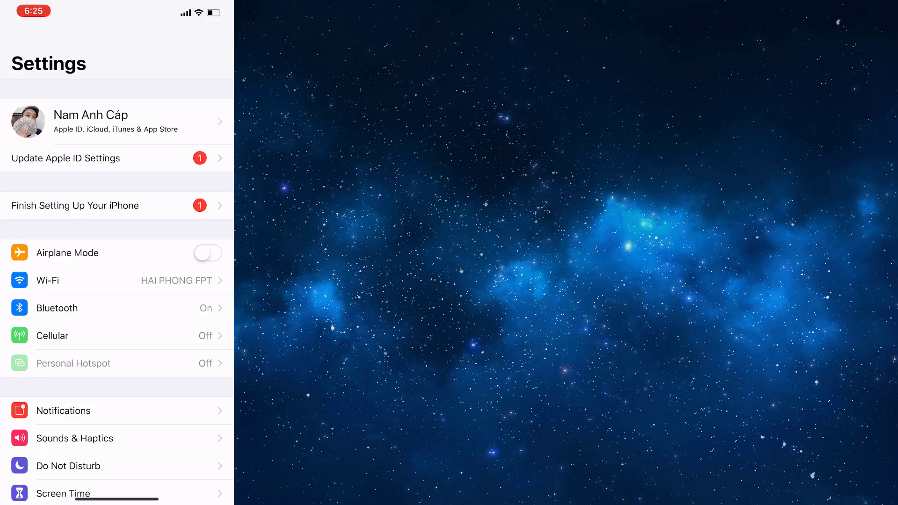
scroll("down", 3)
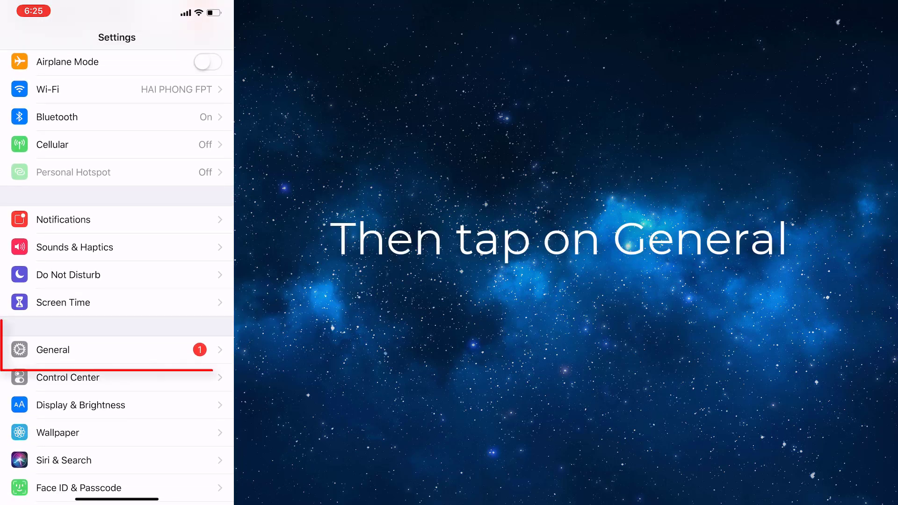
left_click(117, 349)
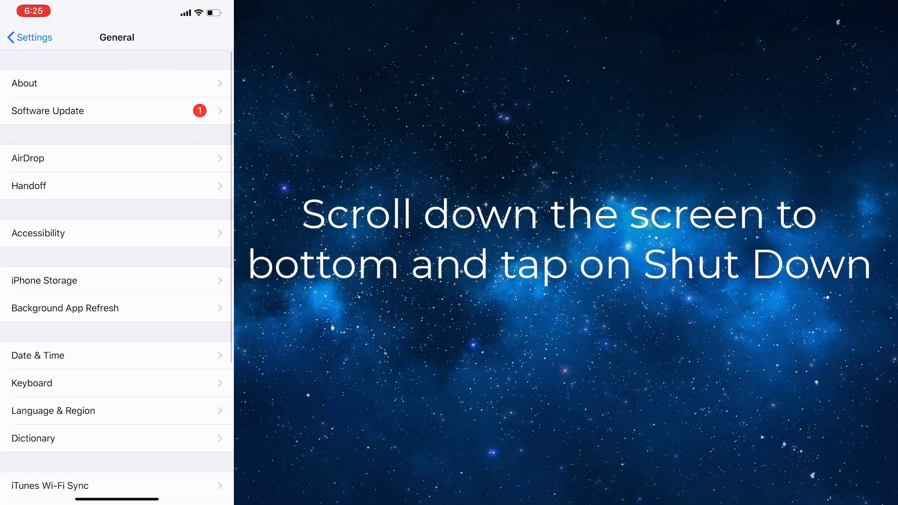
scroll("down", 3)
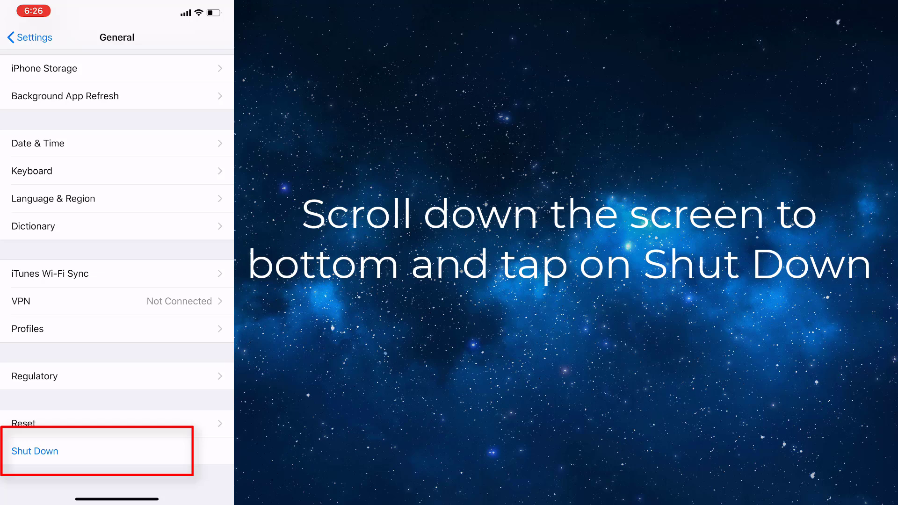
left_click(35, 451)
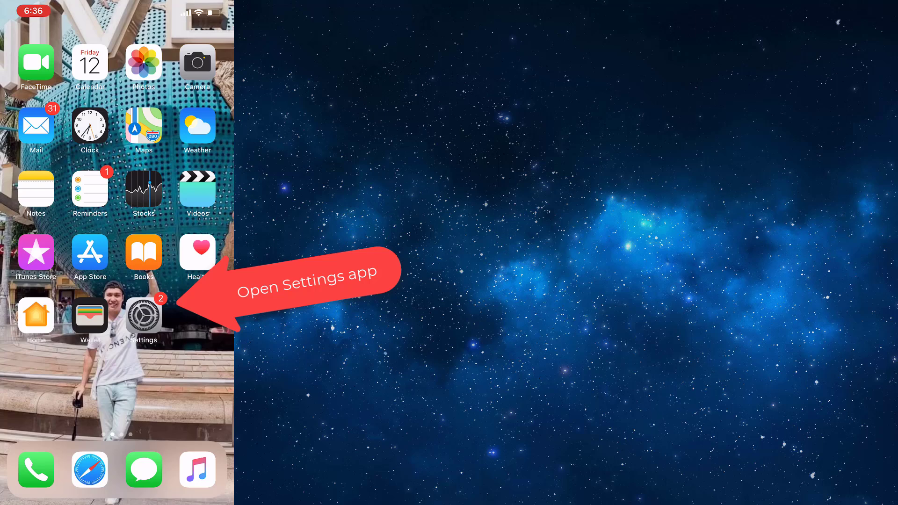
Switch off the VPN Status toggle under Settings > General > VPN.
left_click(143, 315)
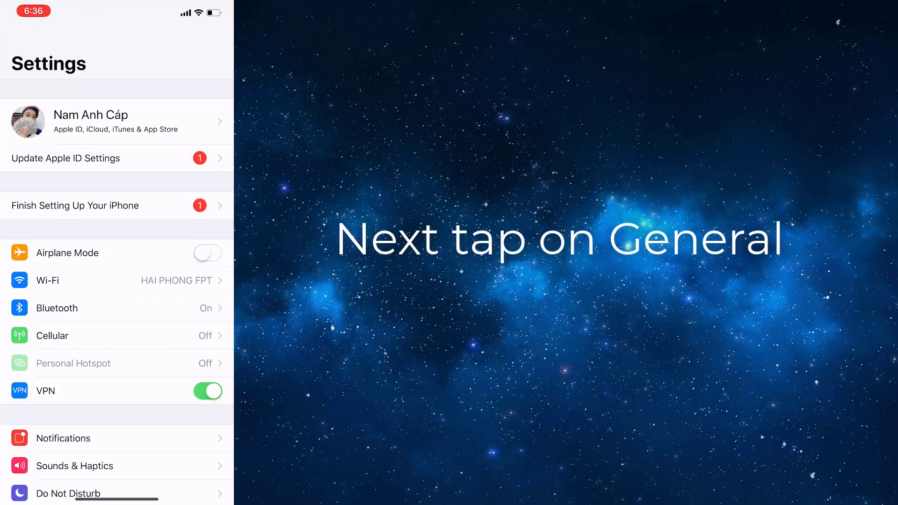
scroll("down", 3)
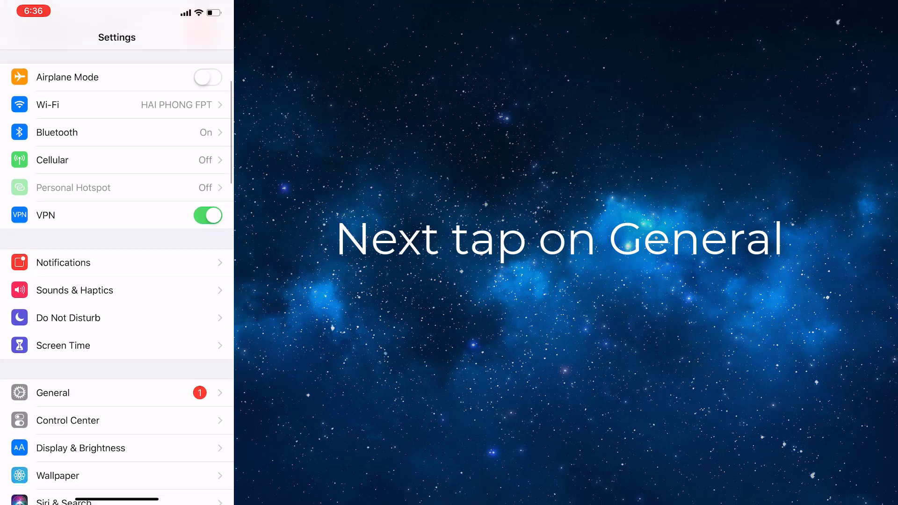
scroll("down", 3)
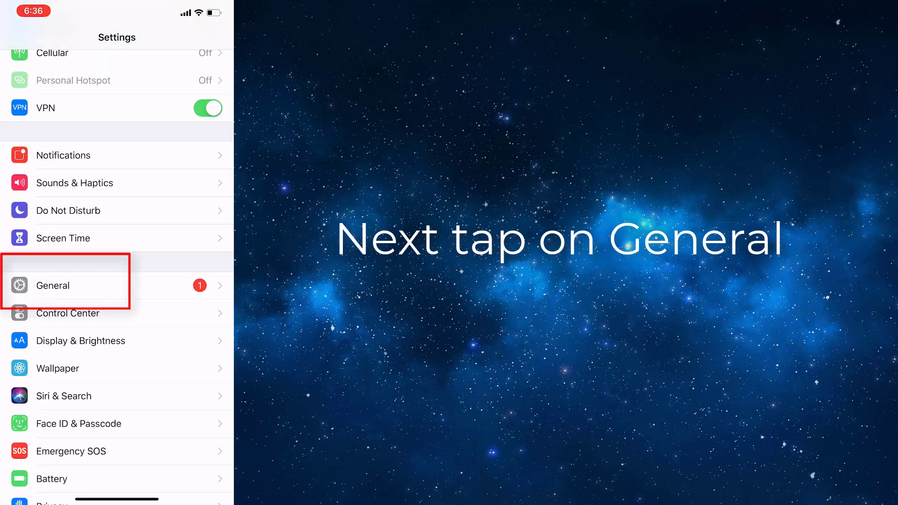
left_click(66, 285)
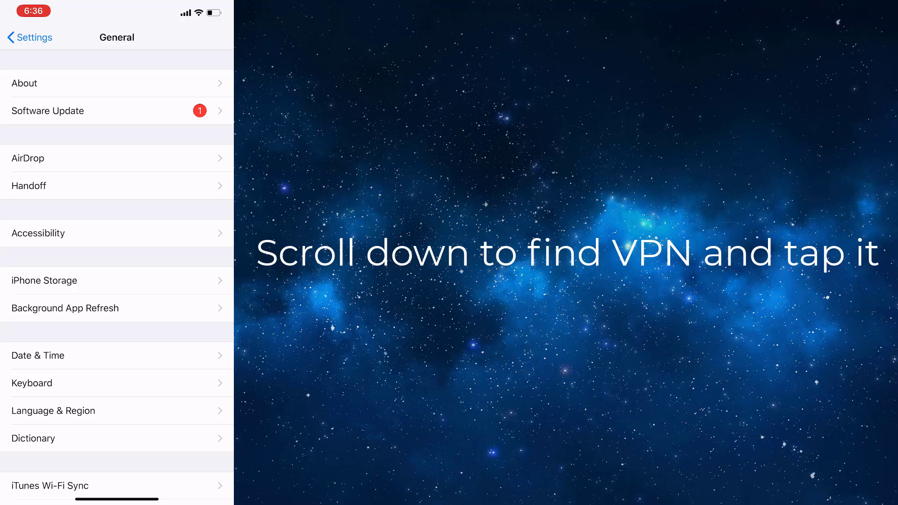
scroll("down", 3)
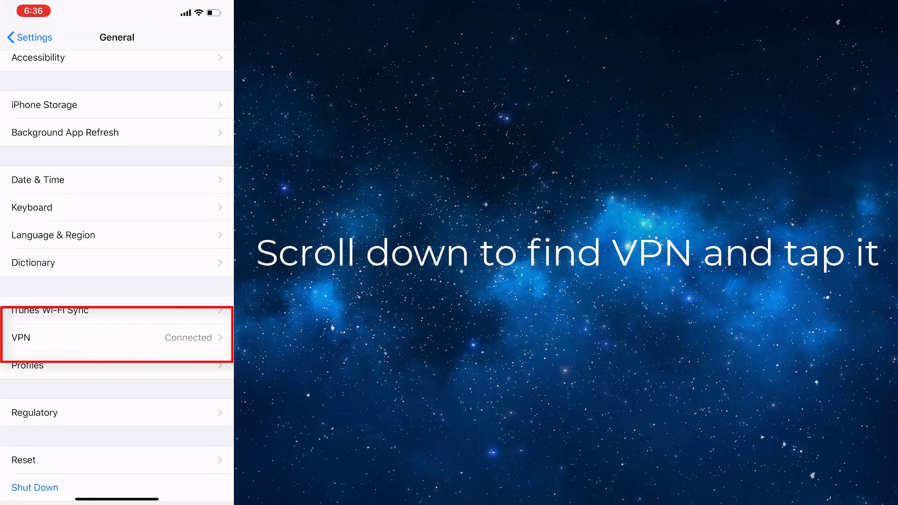
left_click(86, 337)
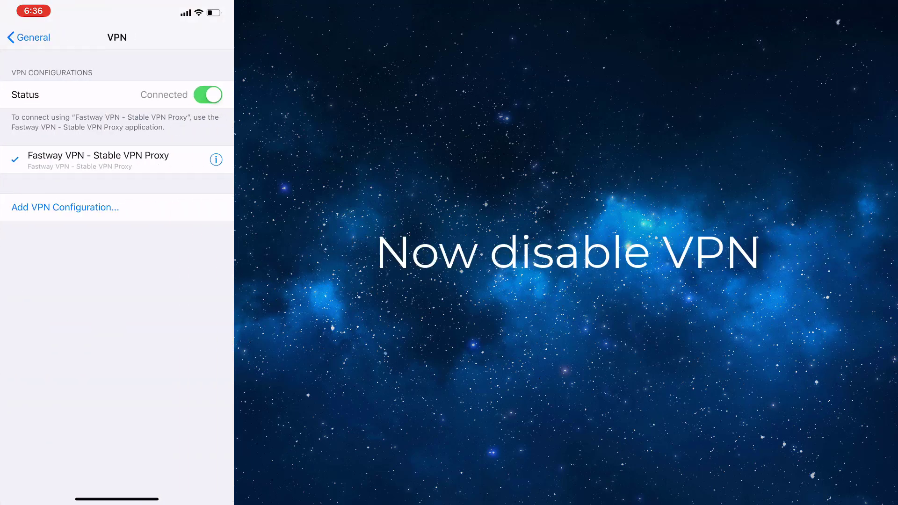
left_click(207, 94)
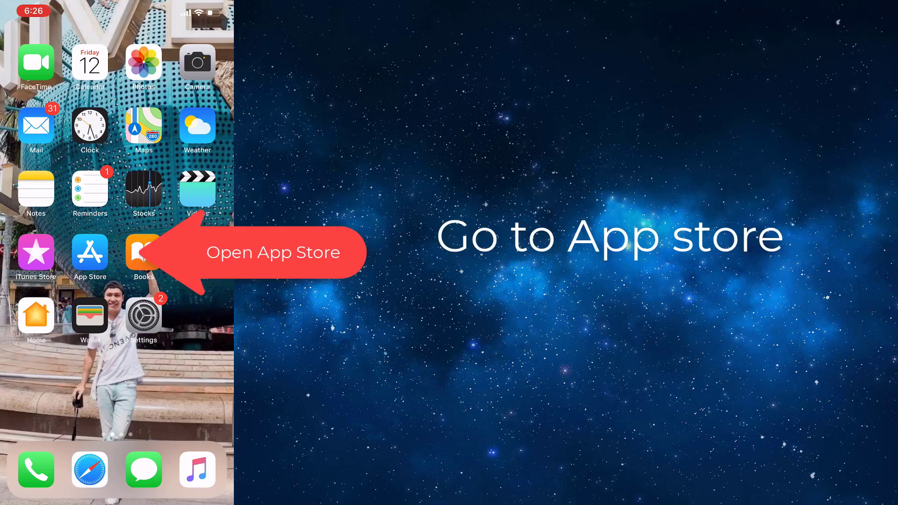
Search the App Store for 'Facebook' and tap Update on its store page.
left_click(89, 253)
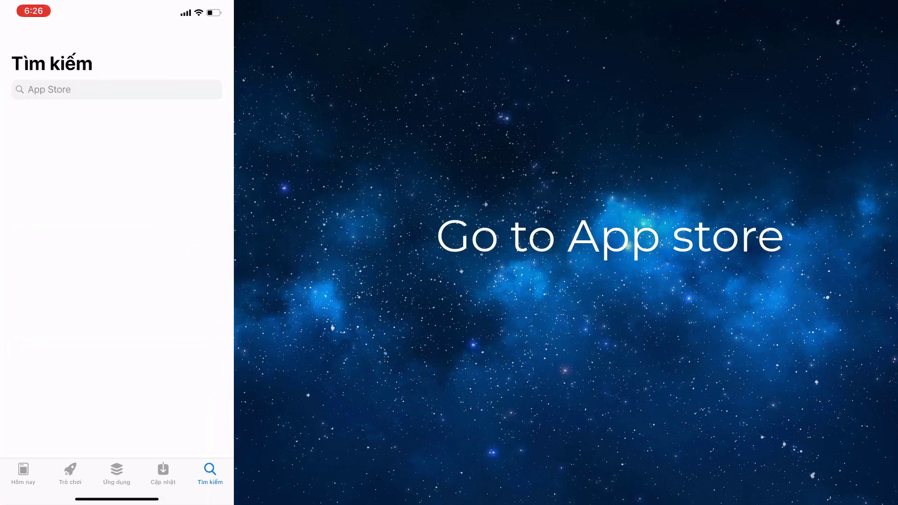
left_click(116, 89)
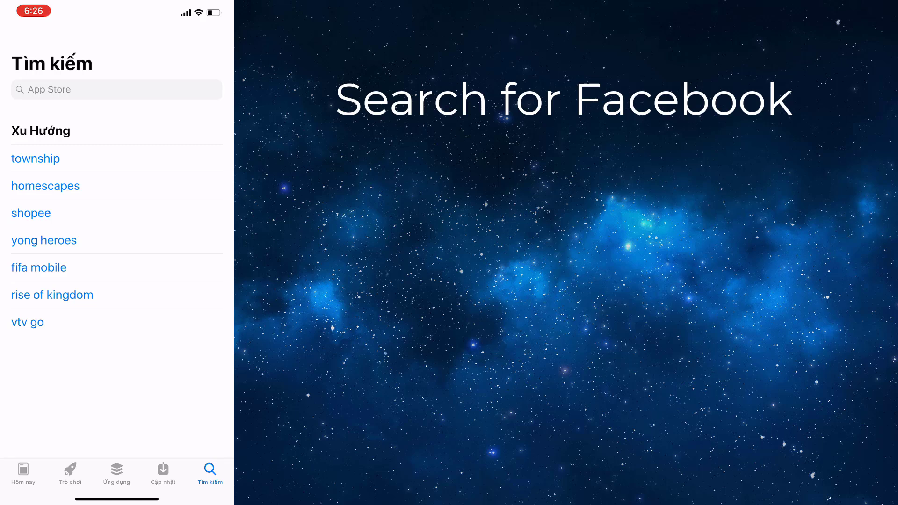
type("Face")
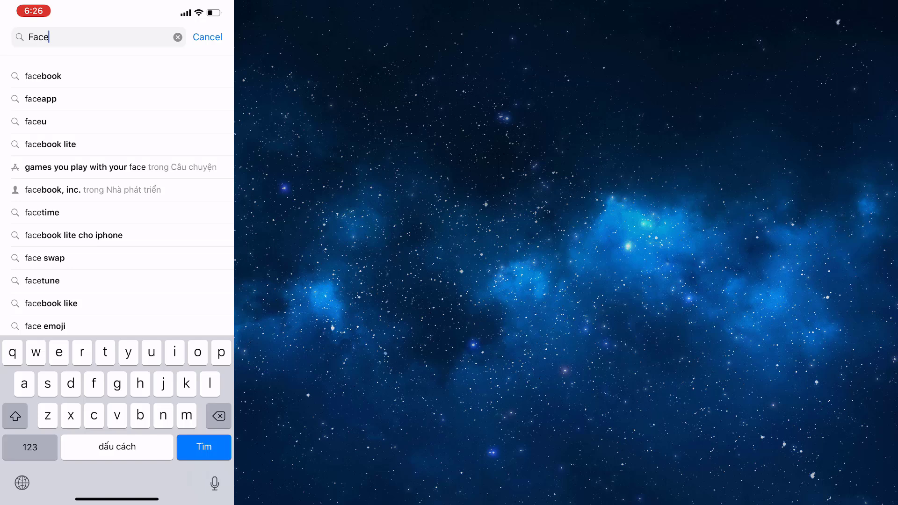
type("book")
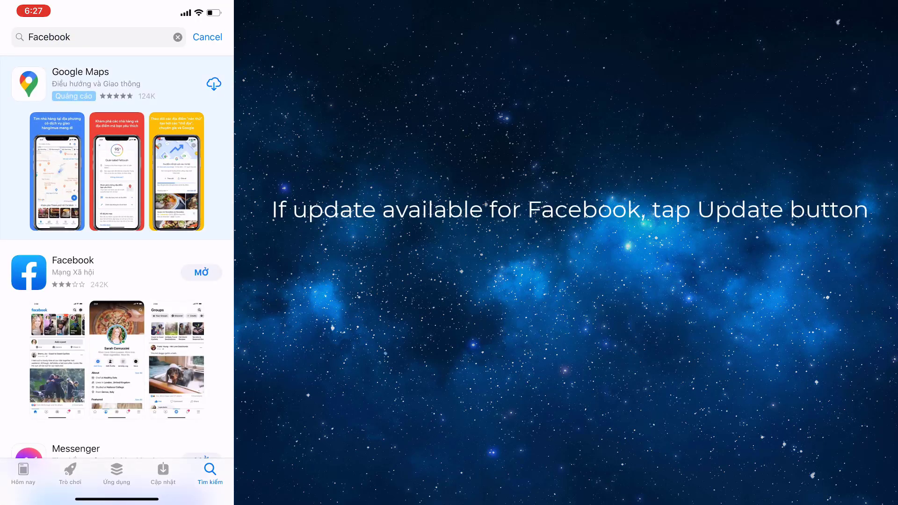
left_click(28, 272)
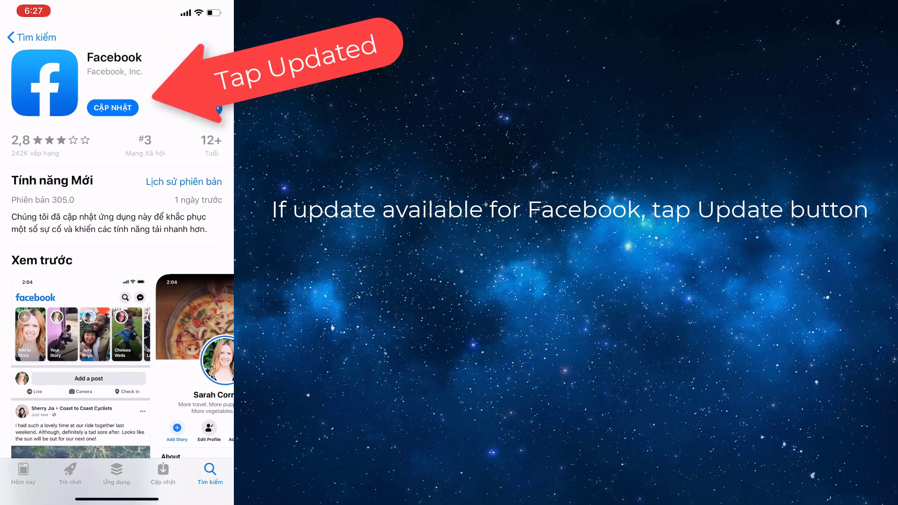
left_click(112, 108)
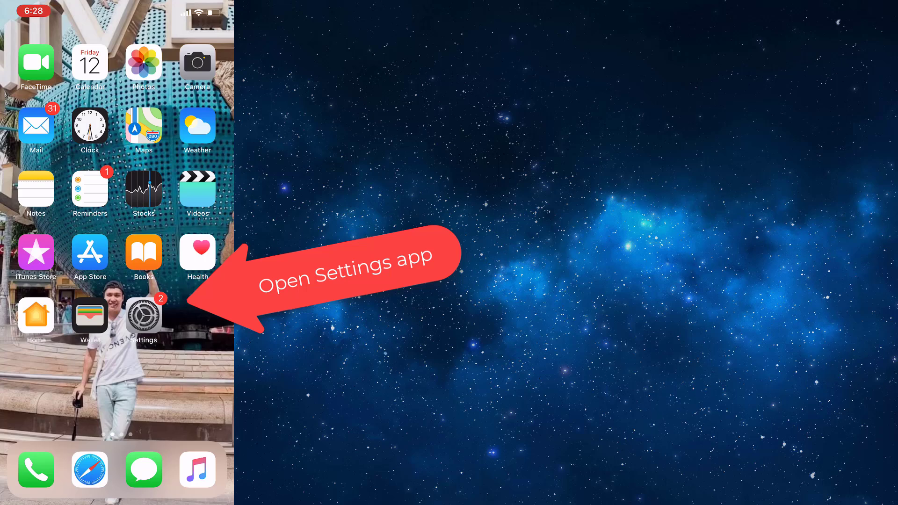
Run Reset Network Settings from Settings > General > Reset and confirm the pop-up.
left_click(143, 316)
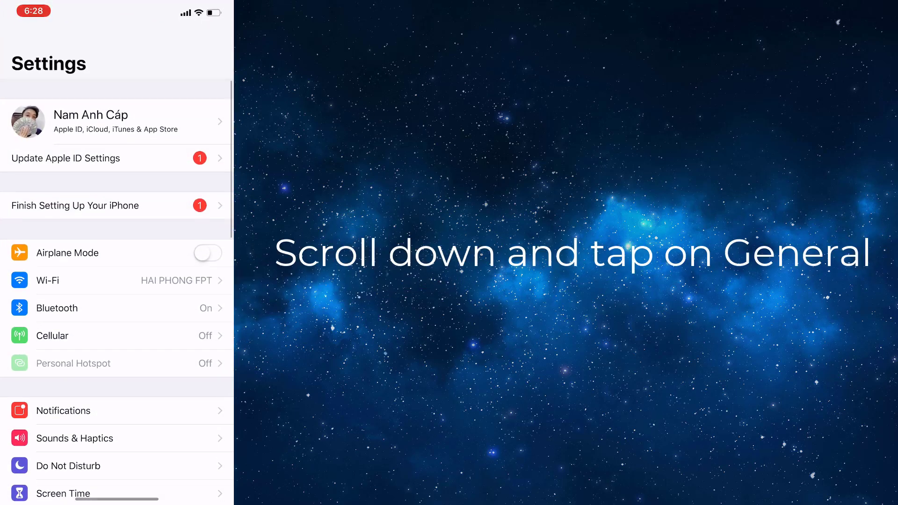
scroll("down", 3)
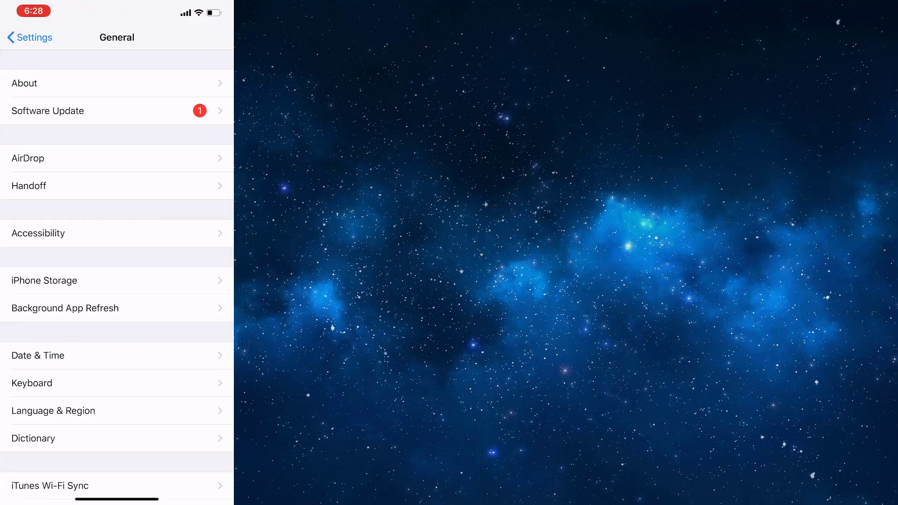
scroll("down", 3)
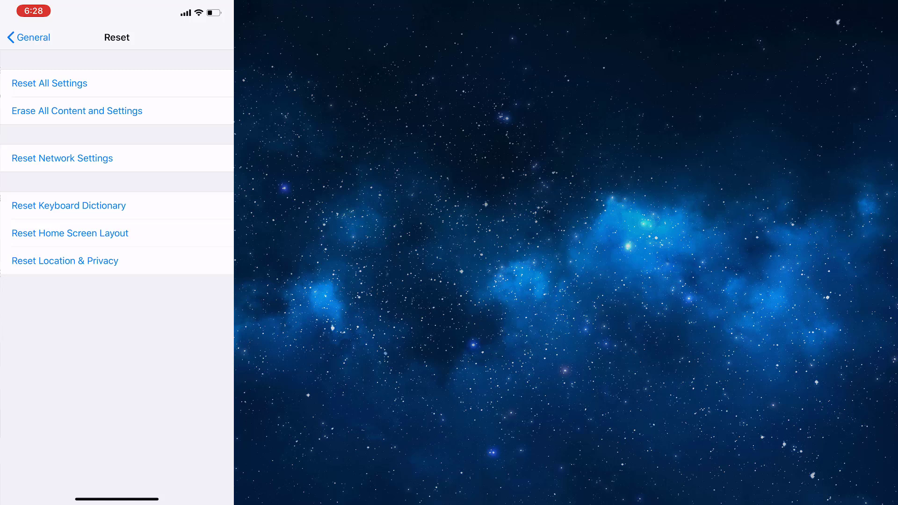
left_click(62, 158)
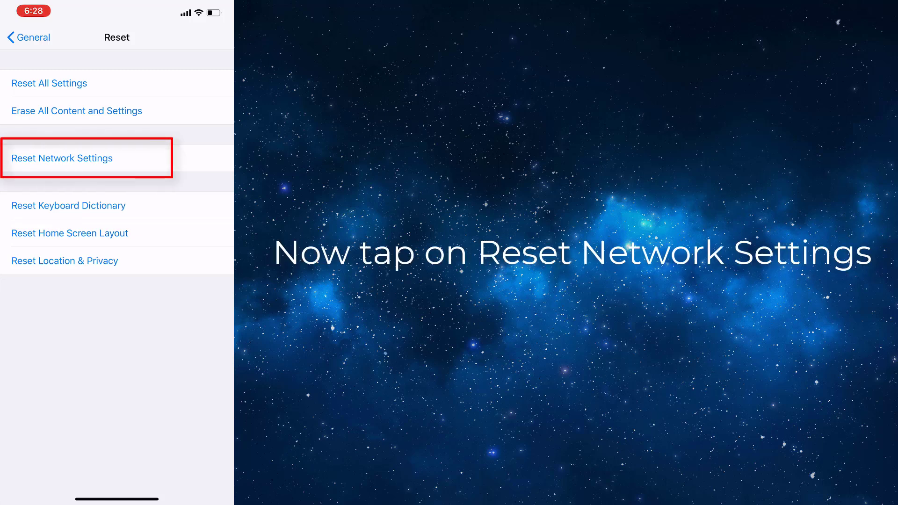
left_click(62, 158)
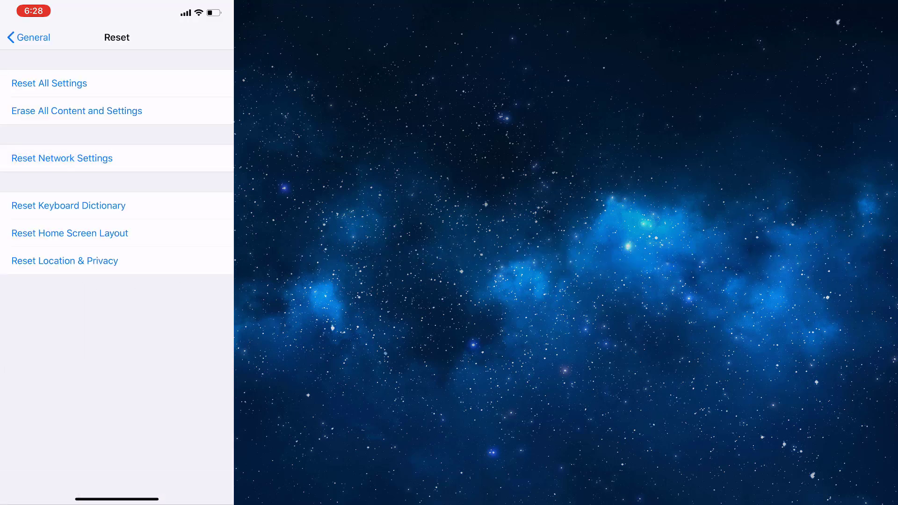
left_click(62, 158)
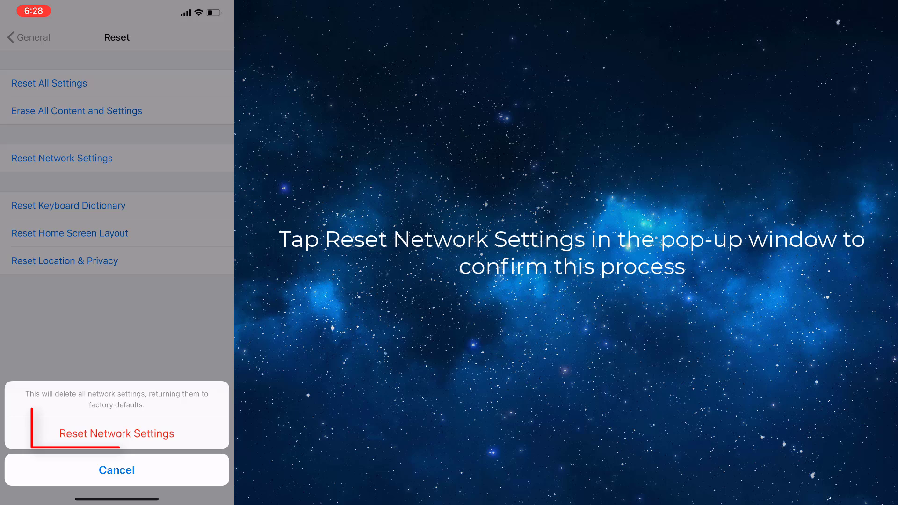
left_click(117, 433)
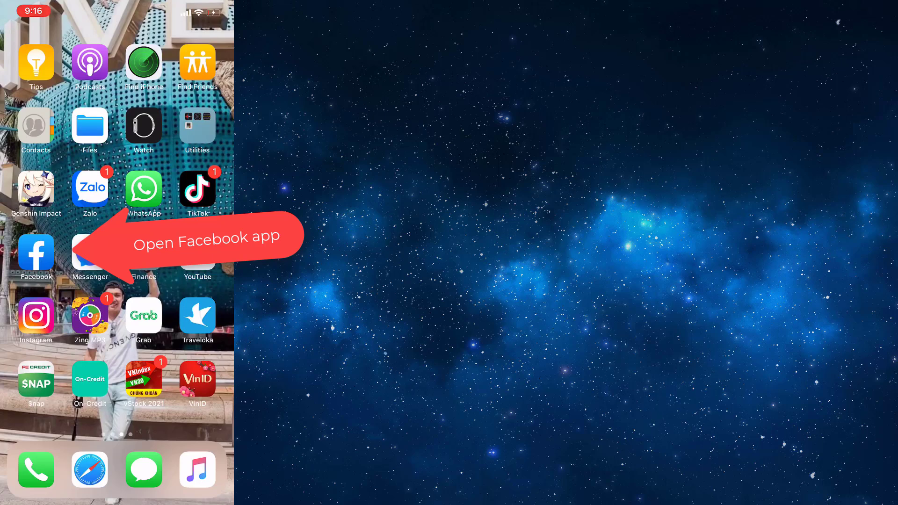
Clear Your Browsing Data under Facebook's Settings & Privacy > Settings > Browser.
left_click(36, 252)
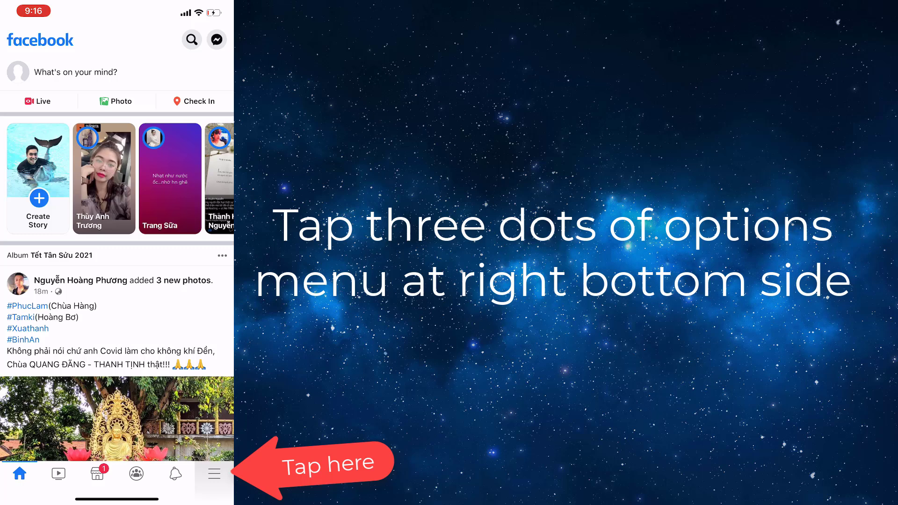
left_click(214, 473)
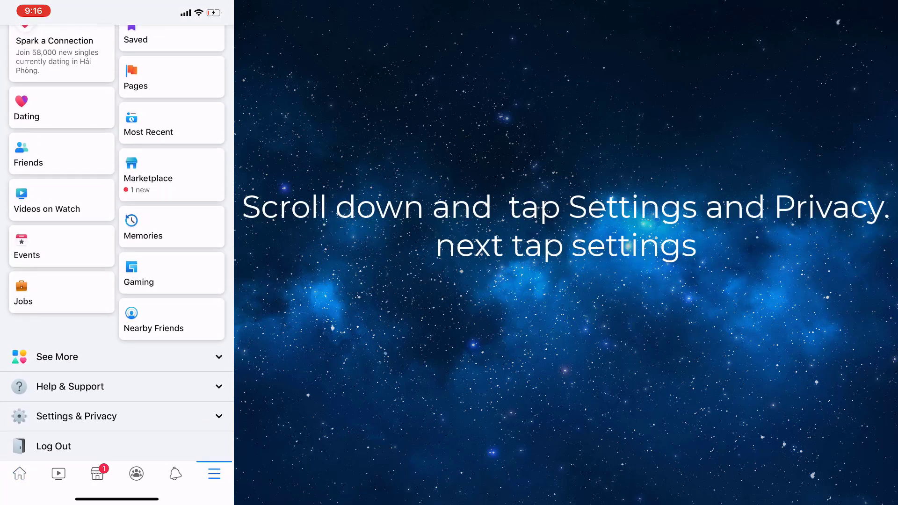
left_click(77, 416)
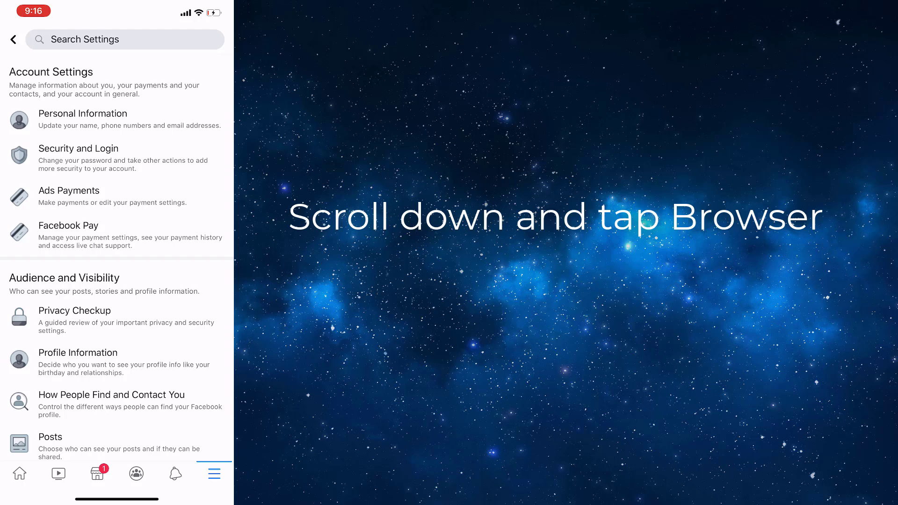
scroll("down", 3)
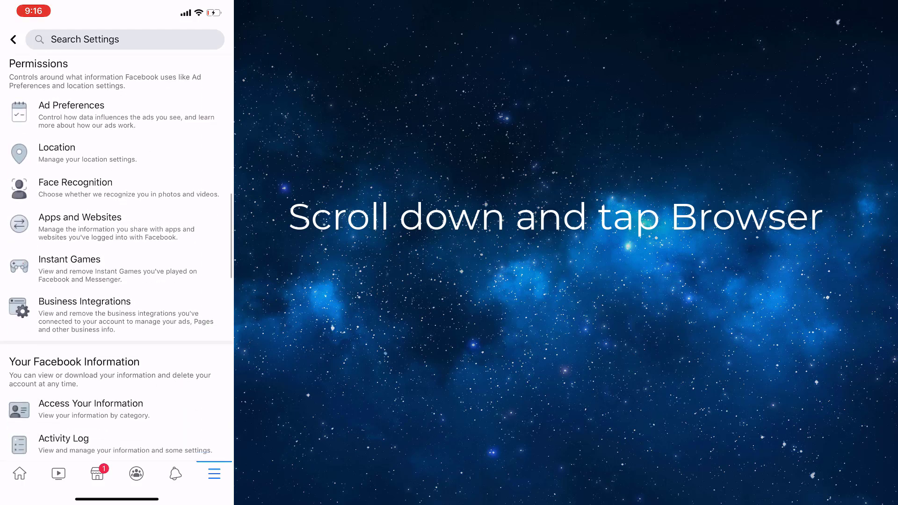
scroll("down", 3)
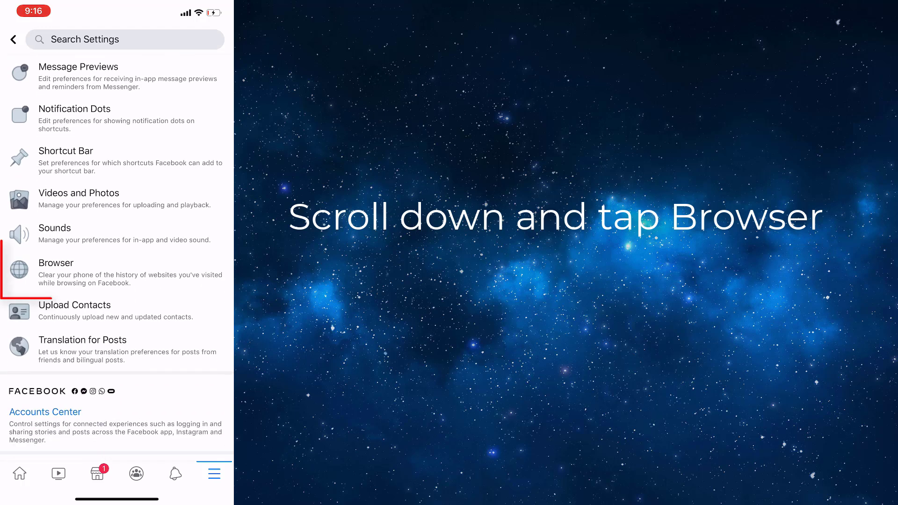
left_click(57, 263)
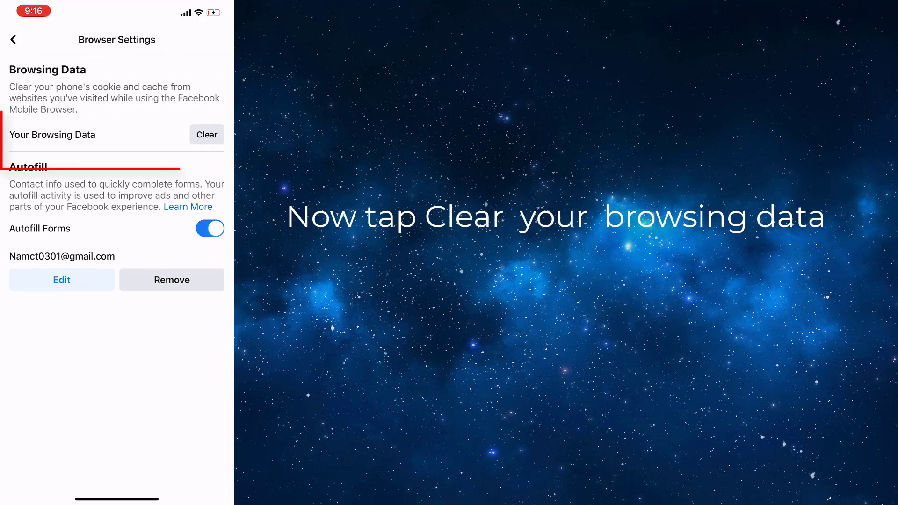
left_click(206, 134)
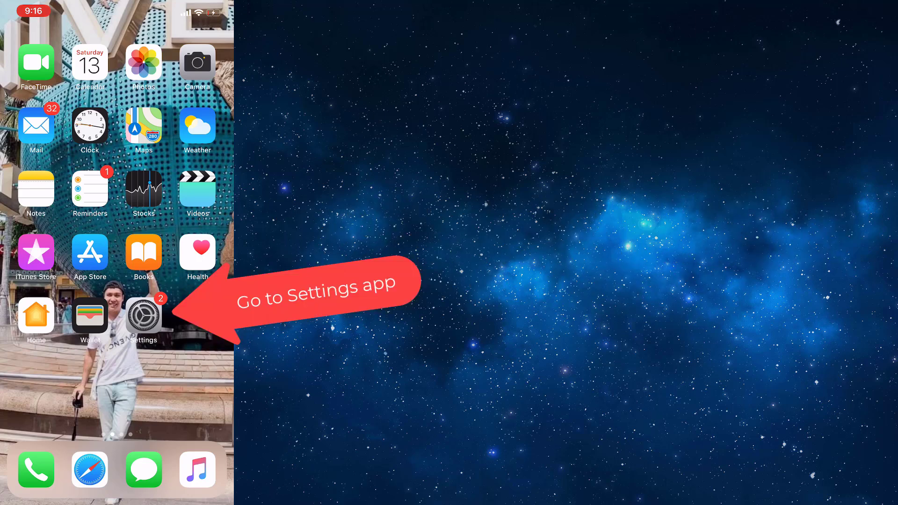
Open the Software Update page under Settings > General.
left_click(143, 314)
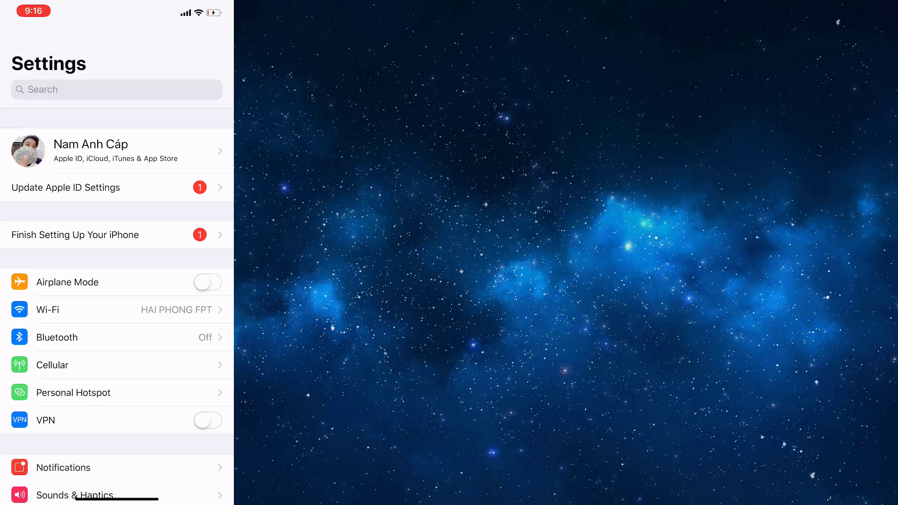
scroll("down", 3)
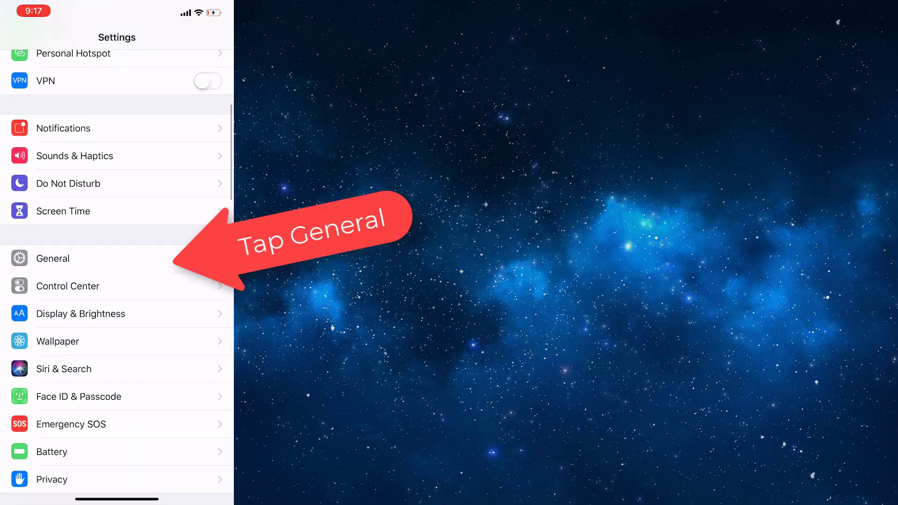
left_click(52, 258)
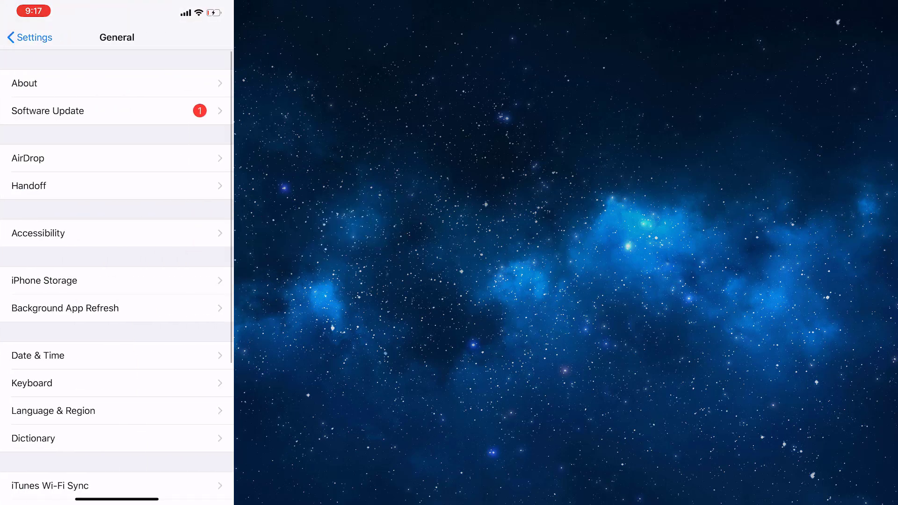
left_click(48, 110)
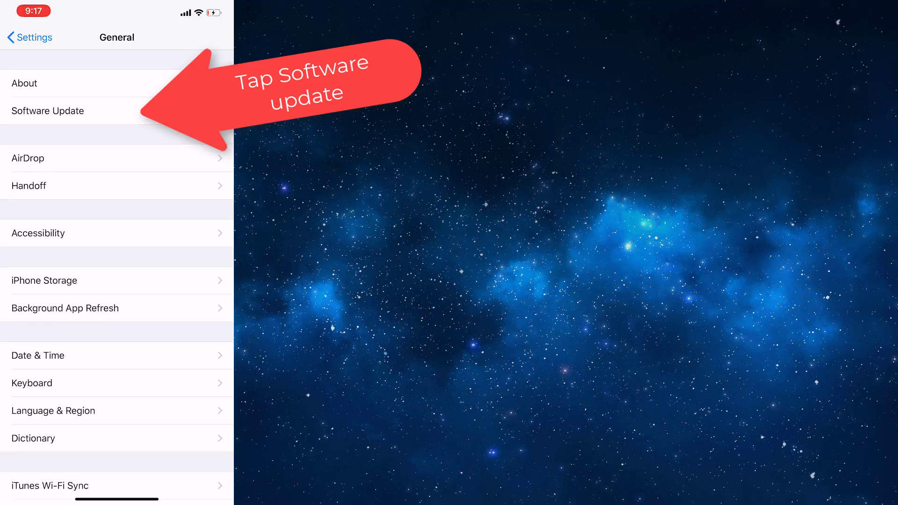
left_click(48, 110)
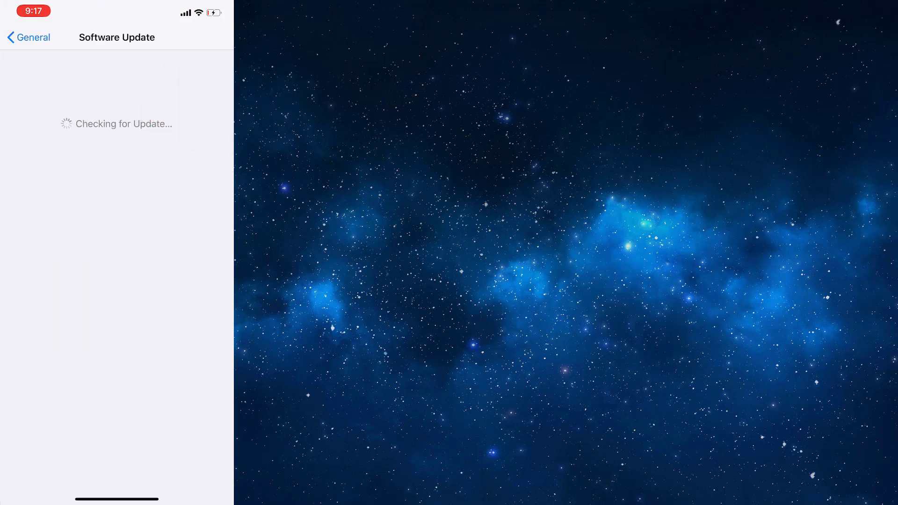